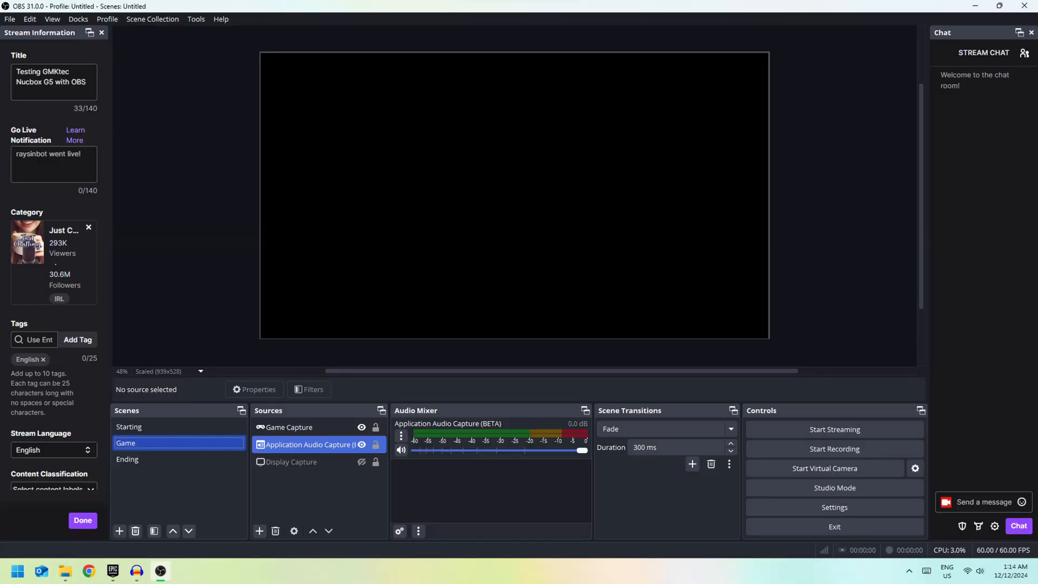
Bring up OBS Settings on the Output section for the test stream.
click(833, 507)
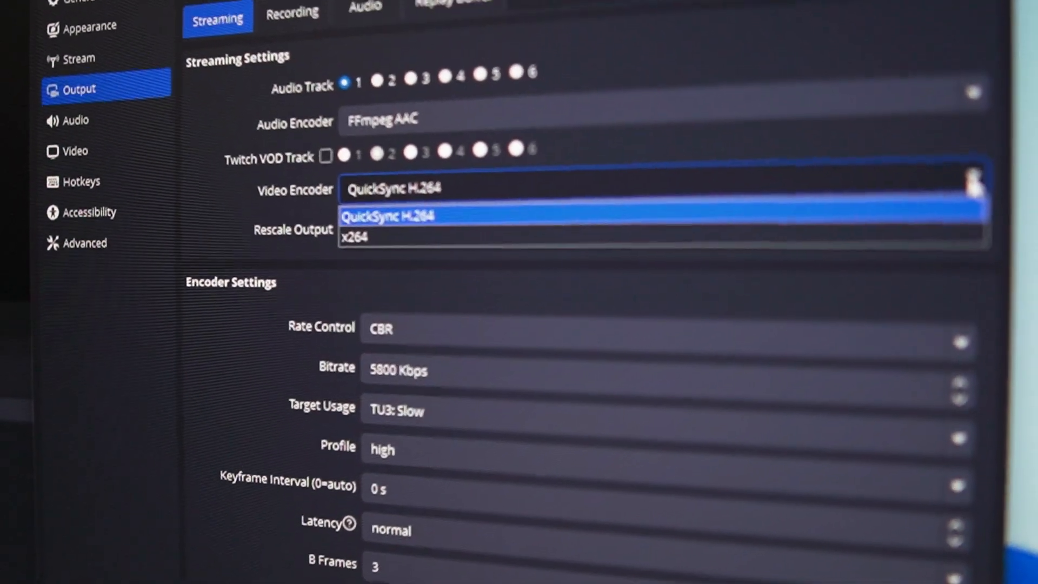
Choose QuickSync H.264 as the streaming video encoder, keeping CBR at 5800 Kbps.
click(392, 216)
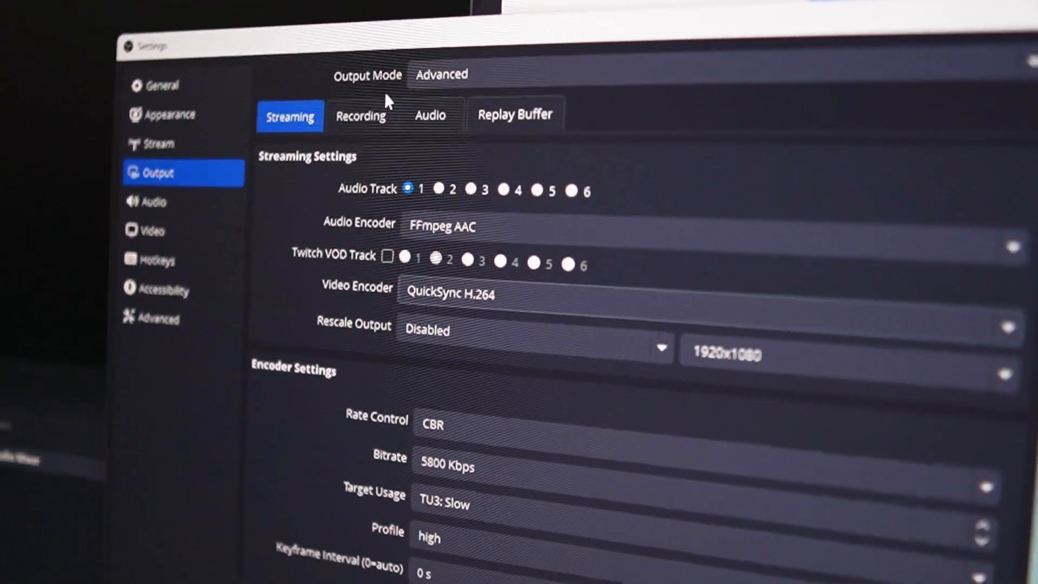
click(360, 115)
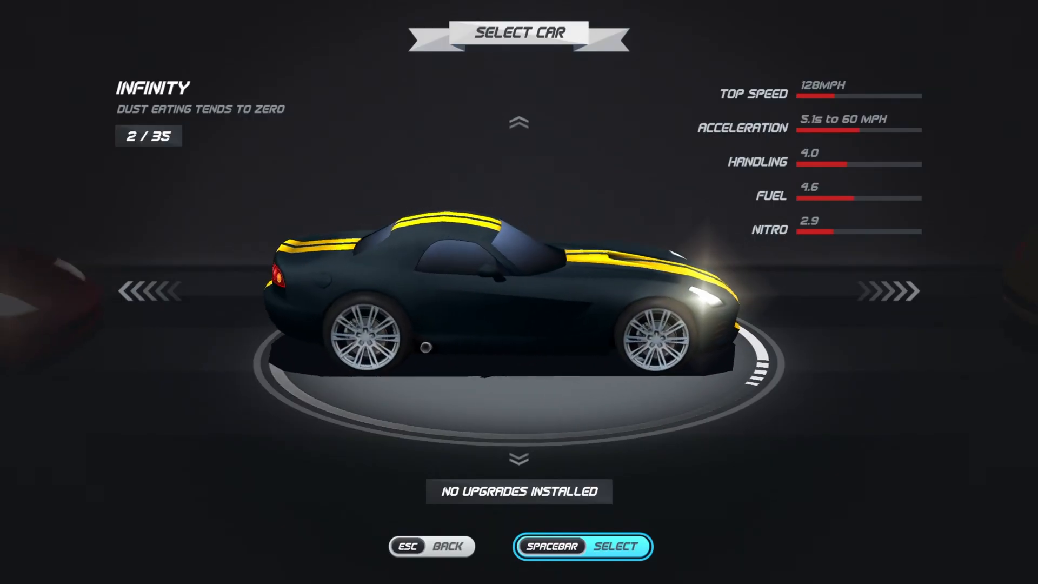
Select the Infinity car on the Select Car screen with Spacebar.
key(space)
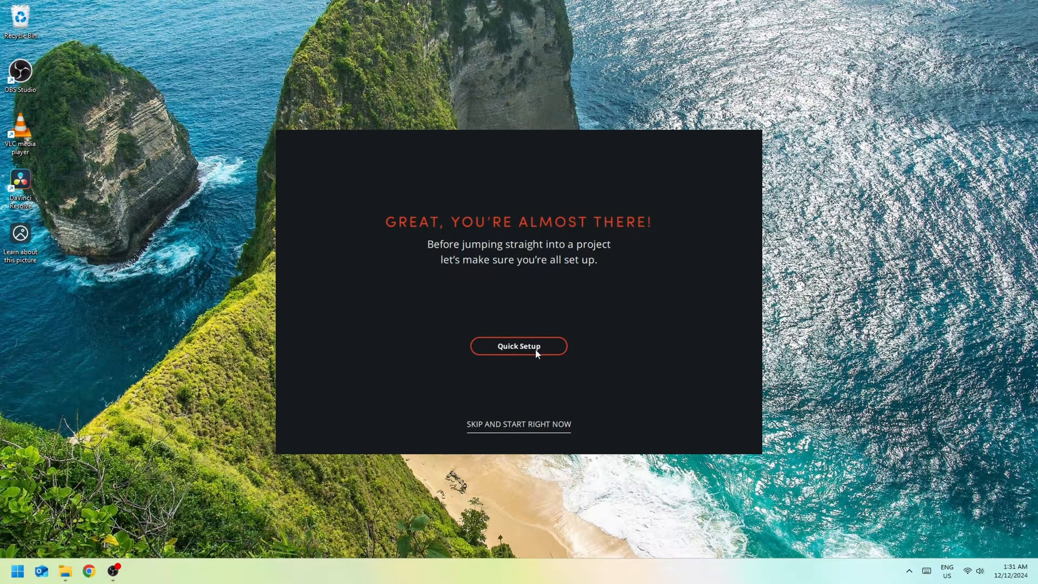
mouse_move(468, 343)
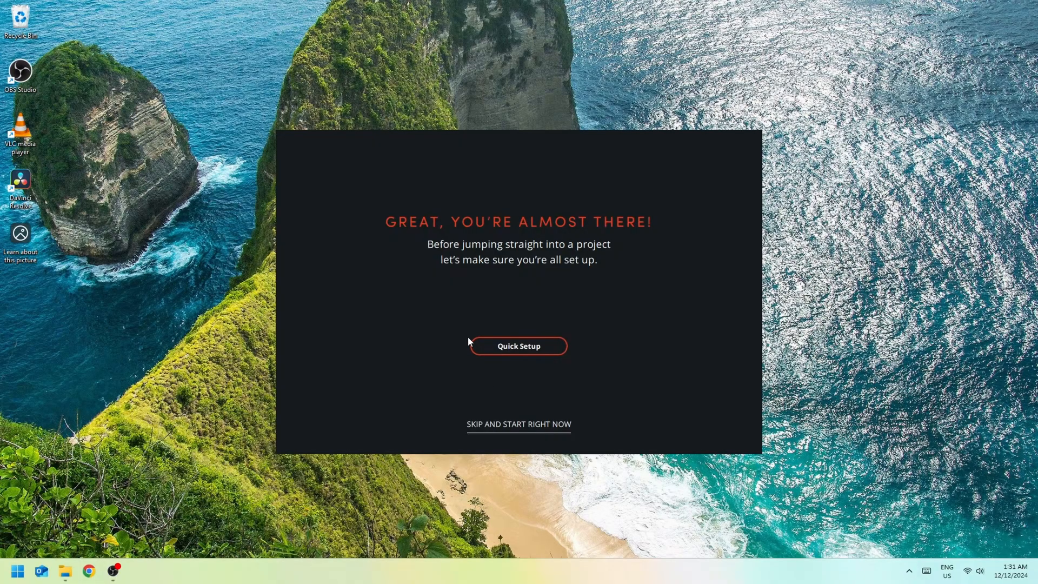
mouse_move(500, 381)
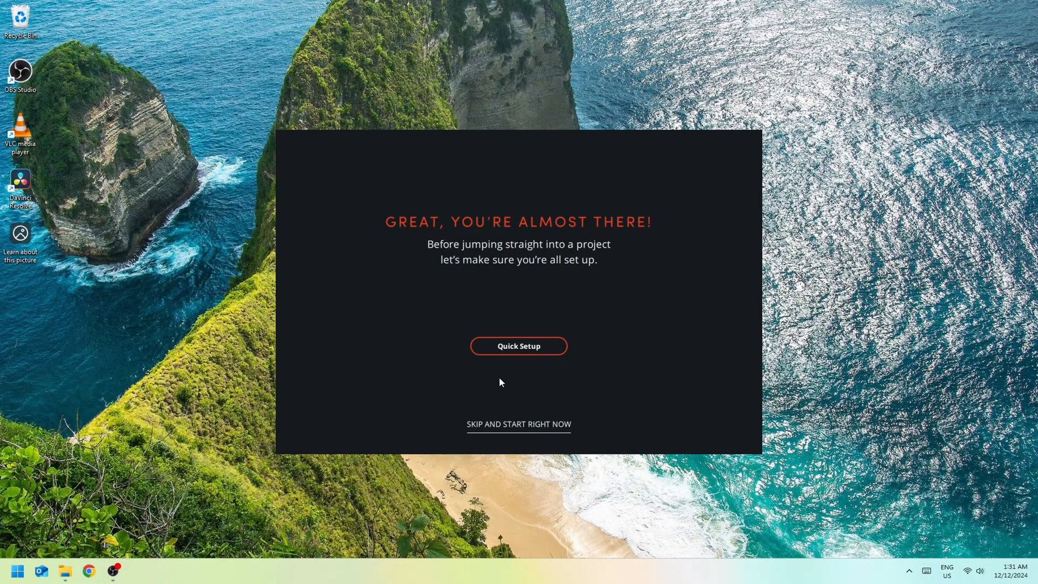
Run Quick Setup with an Ultra HD 2160p project type and the default media location.
click(517, 346)
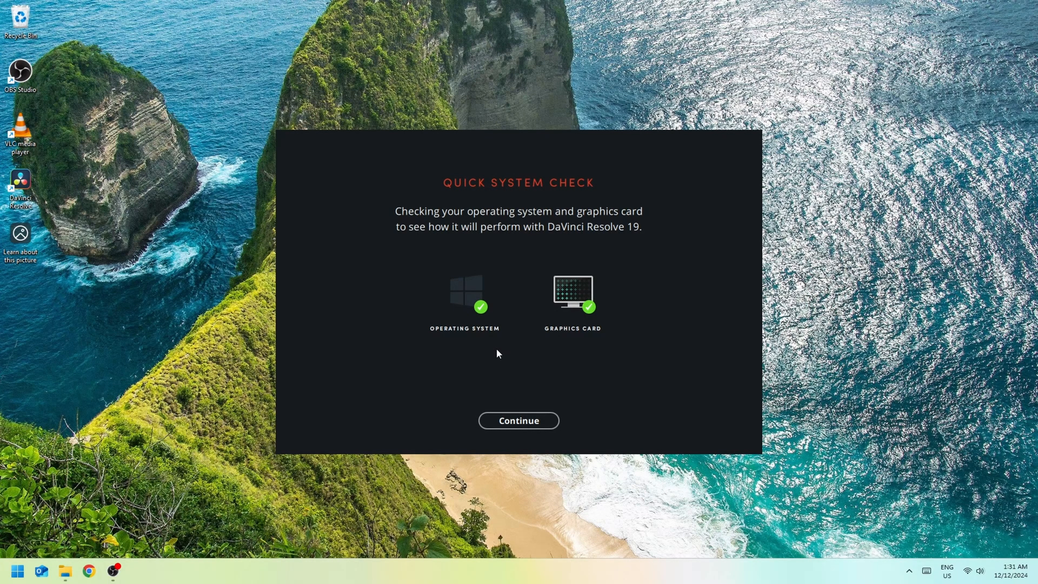
click(518, 421)
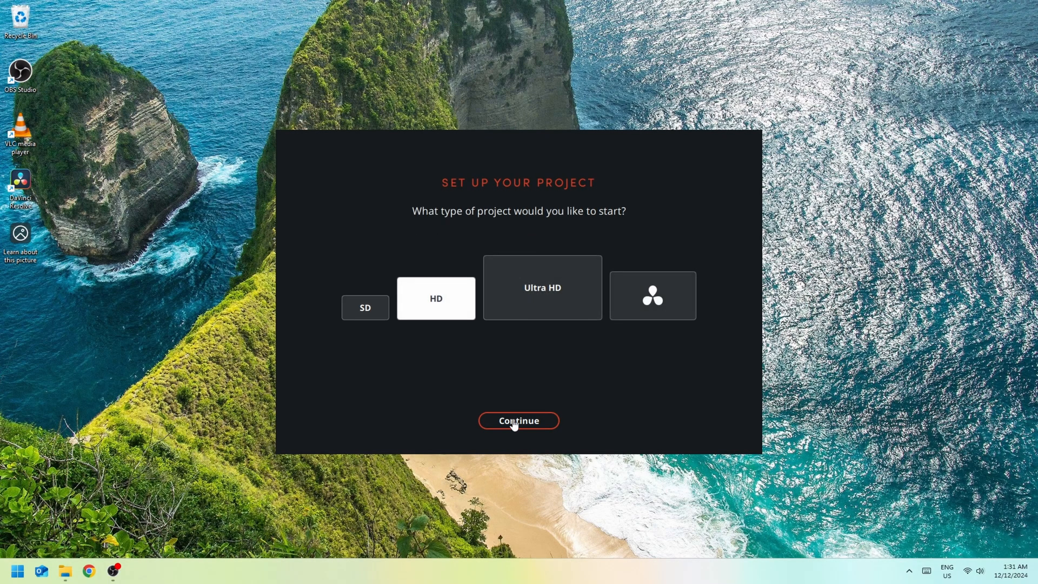
click(436, 299)
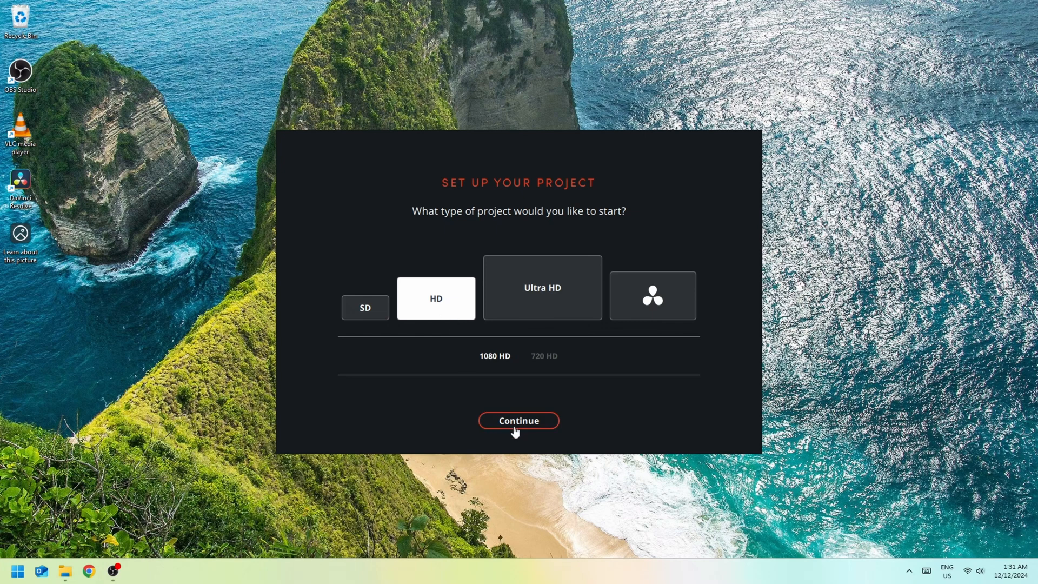
click(542, 287)
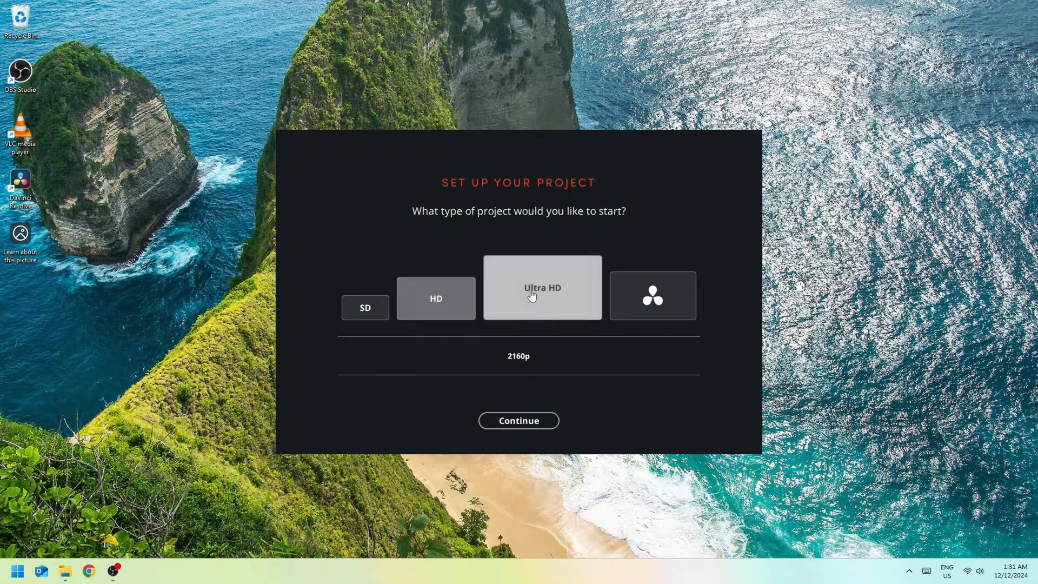
click(517, 420)
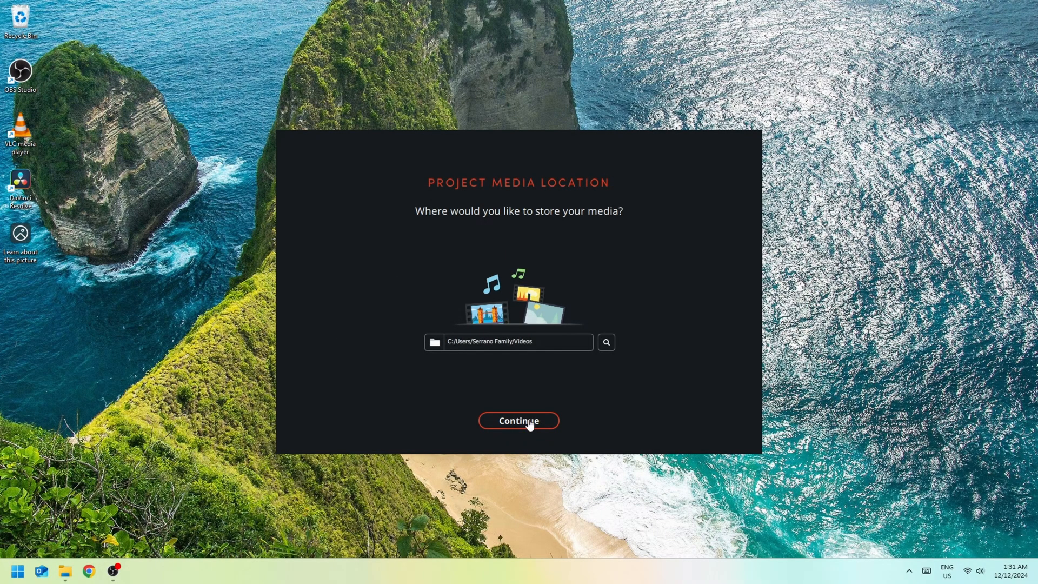
click(518, 421)
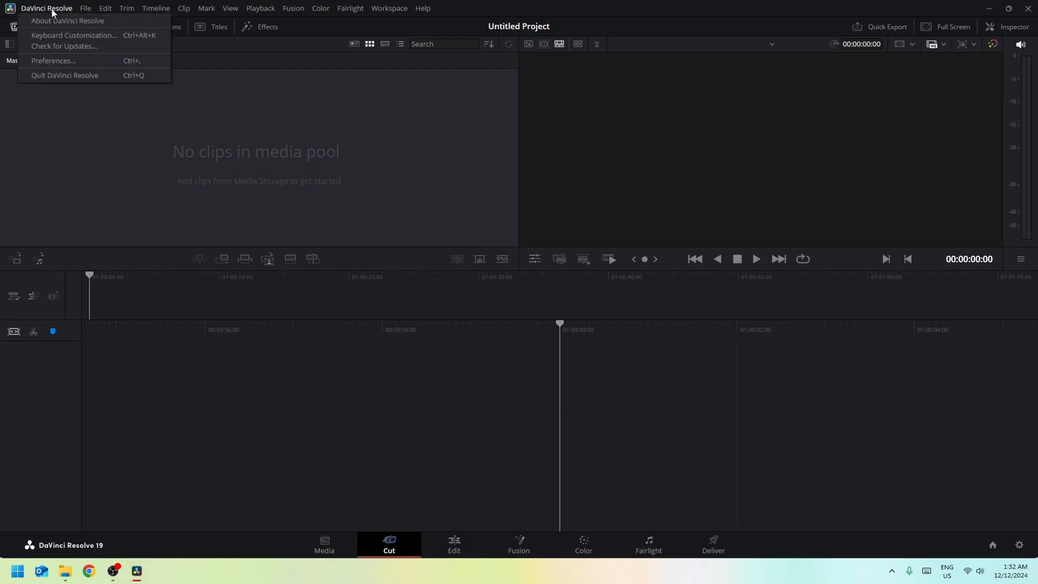
Load the GMKTec Nucbox G5 project from the Project Manager with its Master/video bin.
click(52, 61)
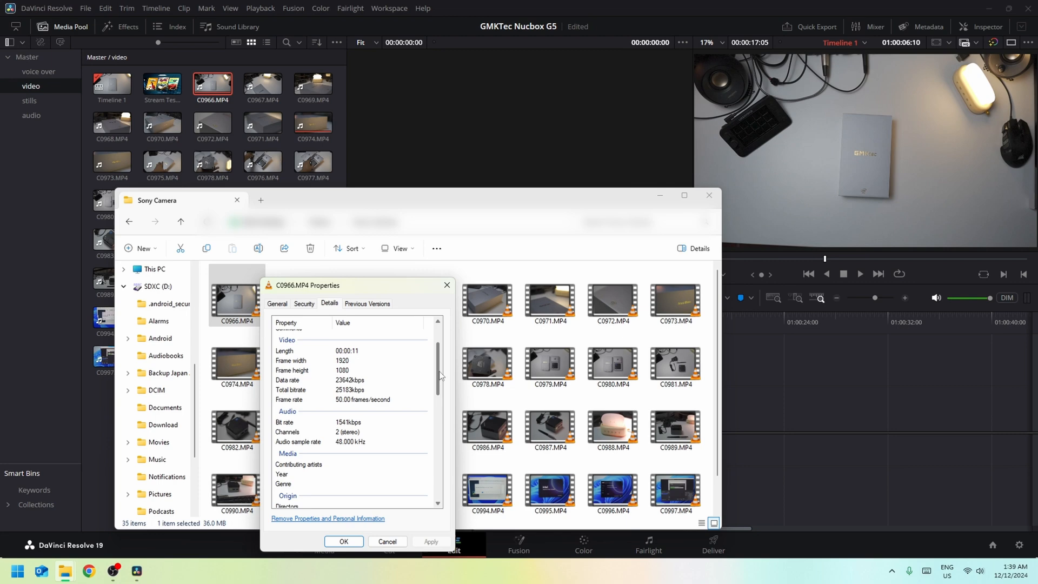
Scroll C0966.MP4's Details tab to its 1920×1080, 50 fps video info.
scroll(down, 3)
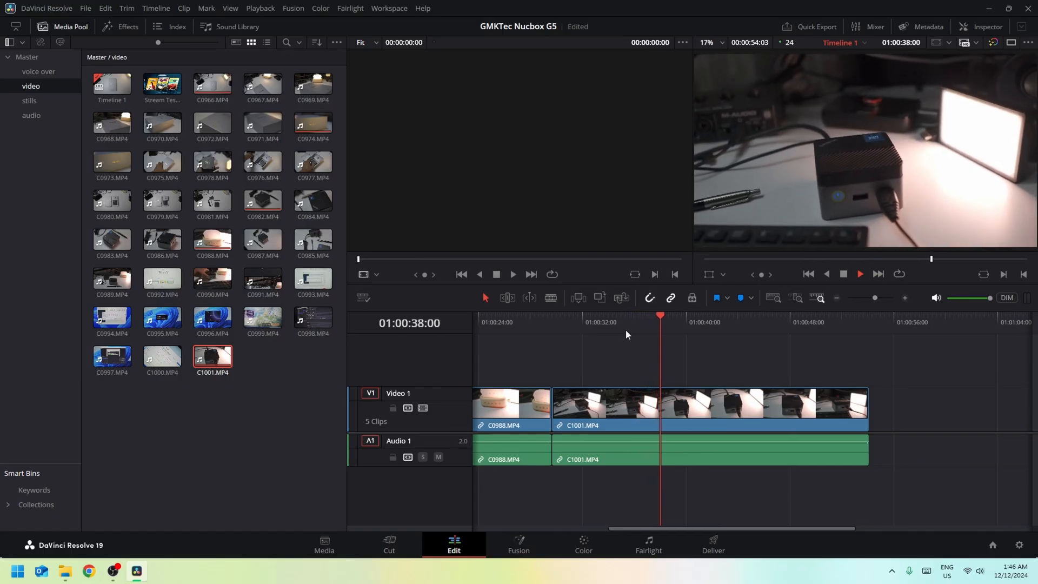
click(260, 8)
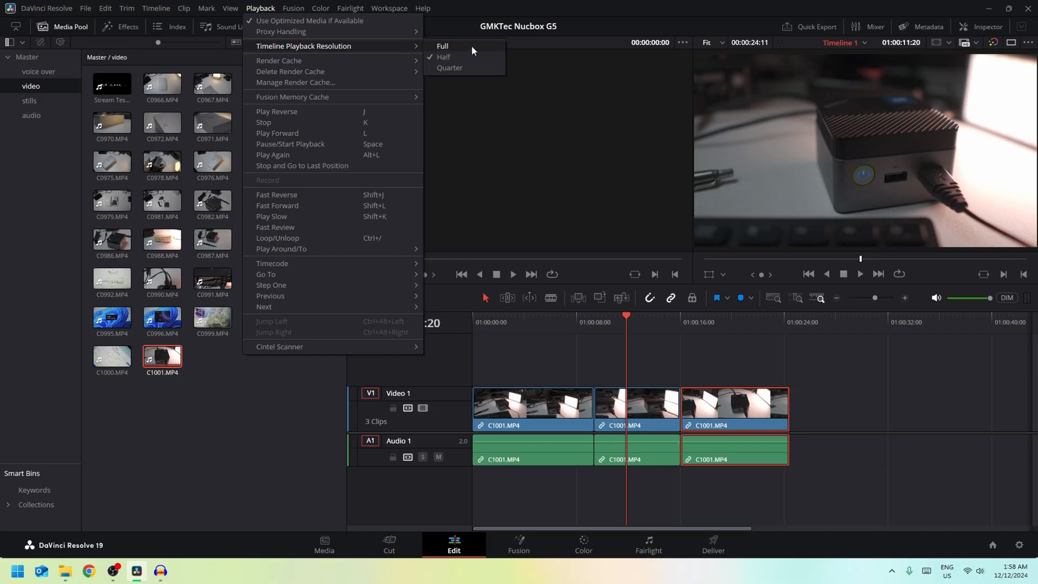
mouse_move(472, 60)
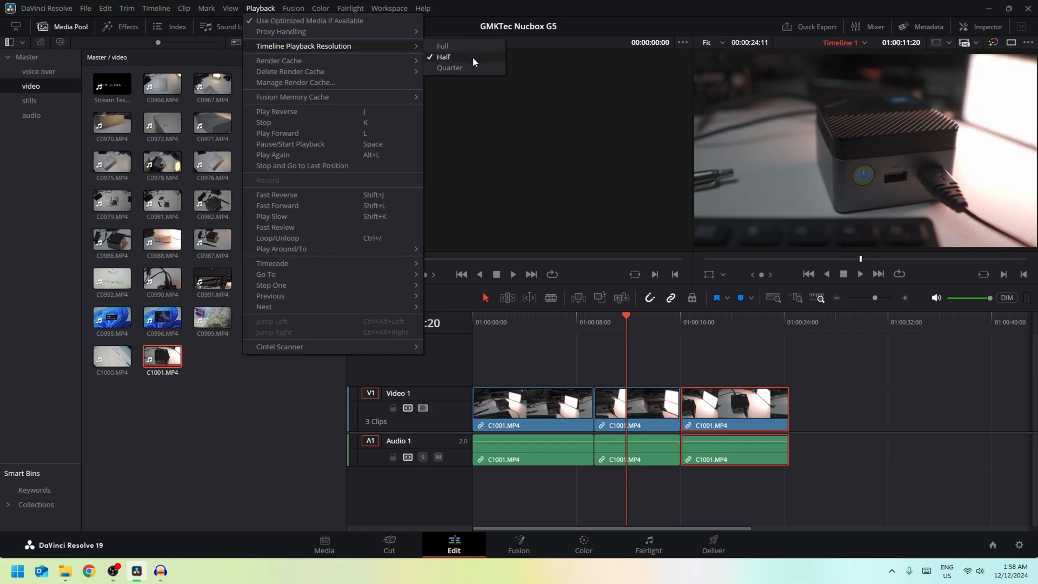
mouse_move(279, 60)
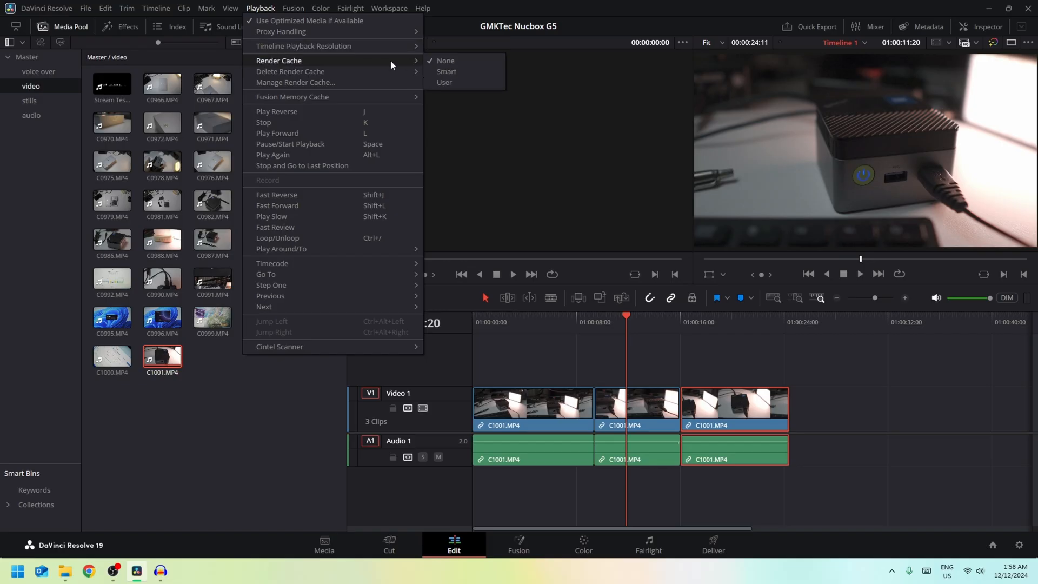
mouse_move(290, 71)
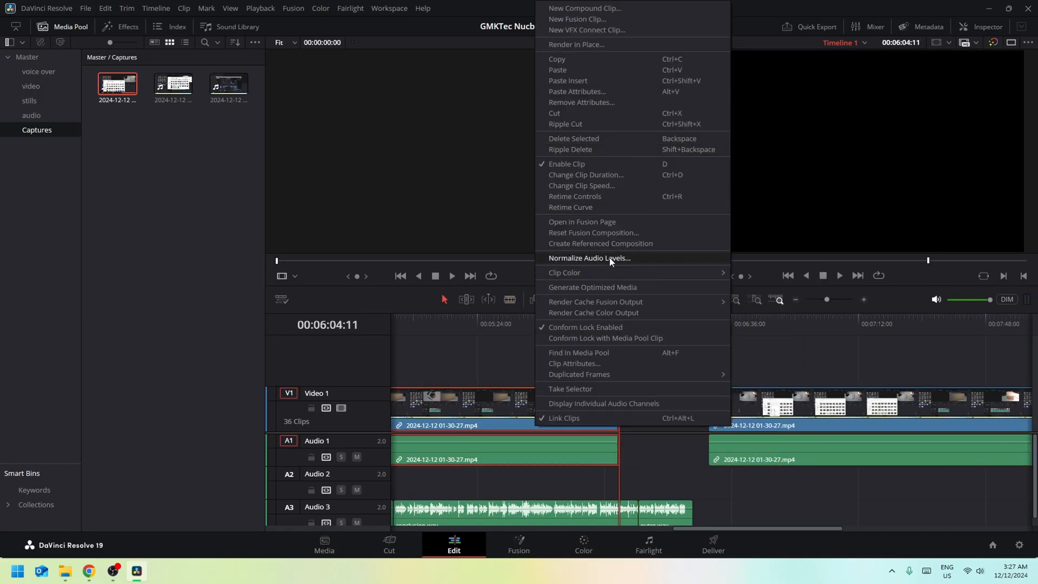
Change the capture clip speed to 400%, then go to the Deliver page for export.
click(581, 186)
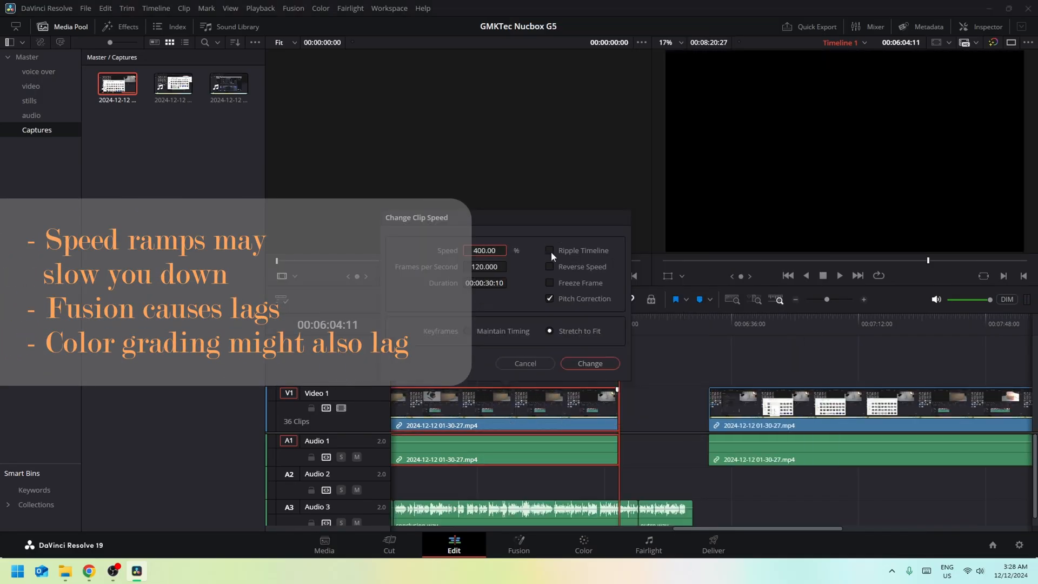
click(588, 363)
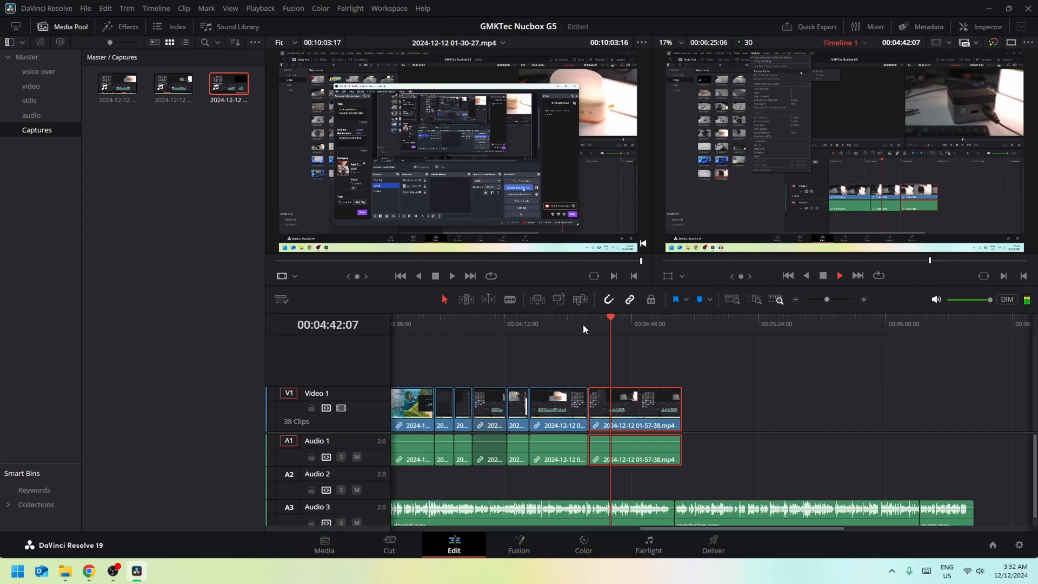
click(712, 545)
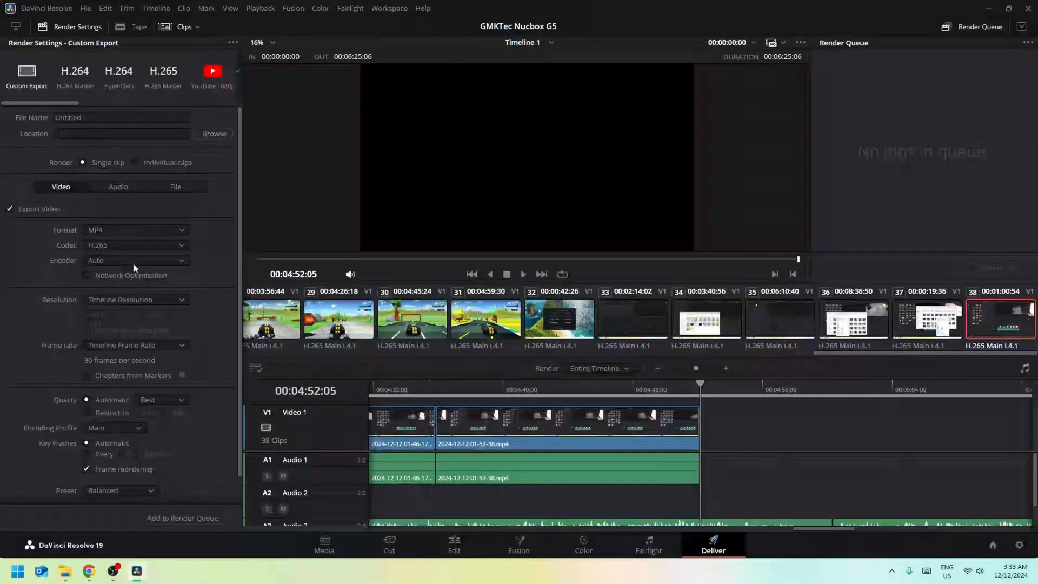